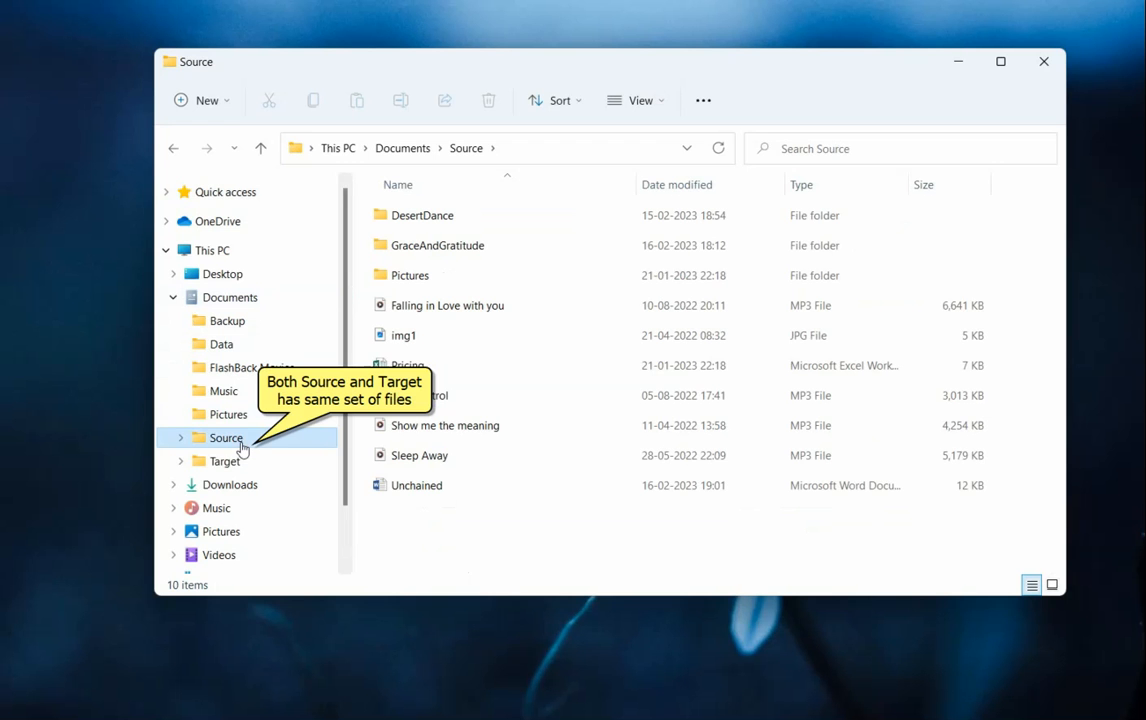
Compare Target and Source, then add 'Charlie Haden' under Written By in Unchained.docx.
left_click(224, 461)
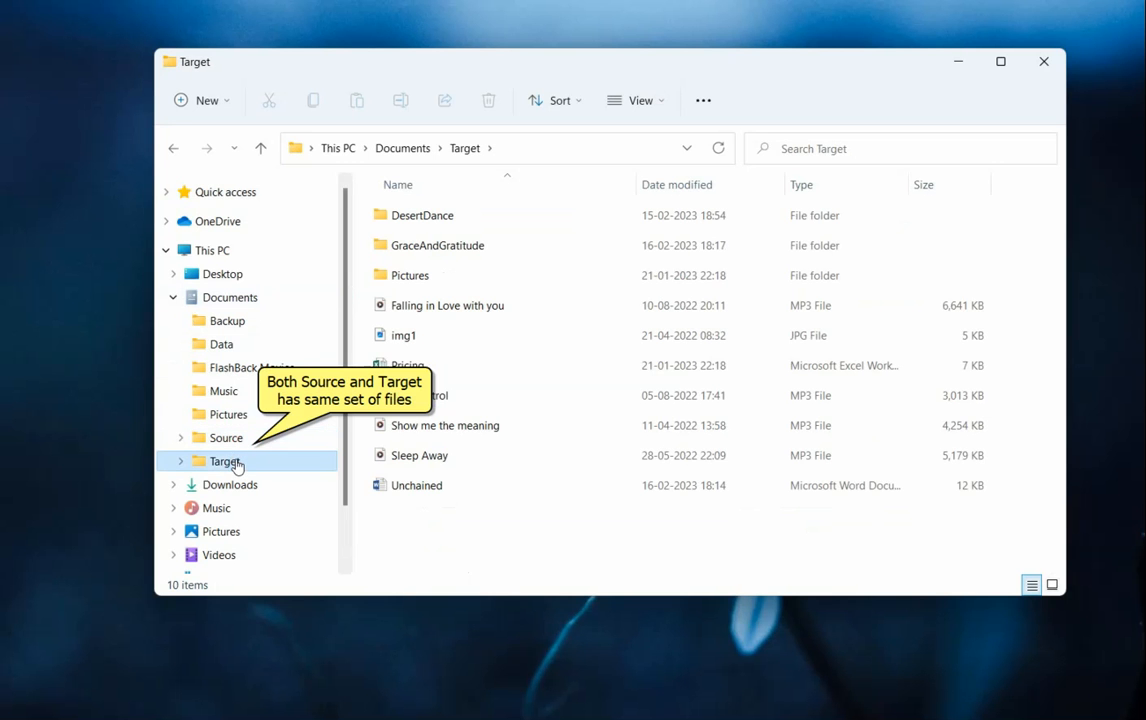
left_click(224, 437)
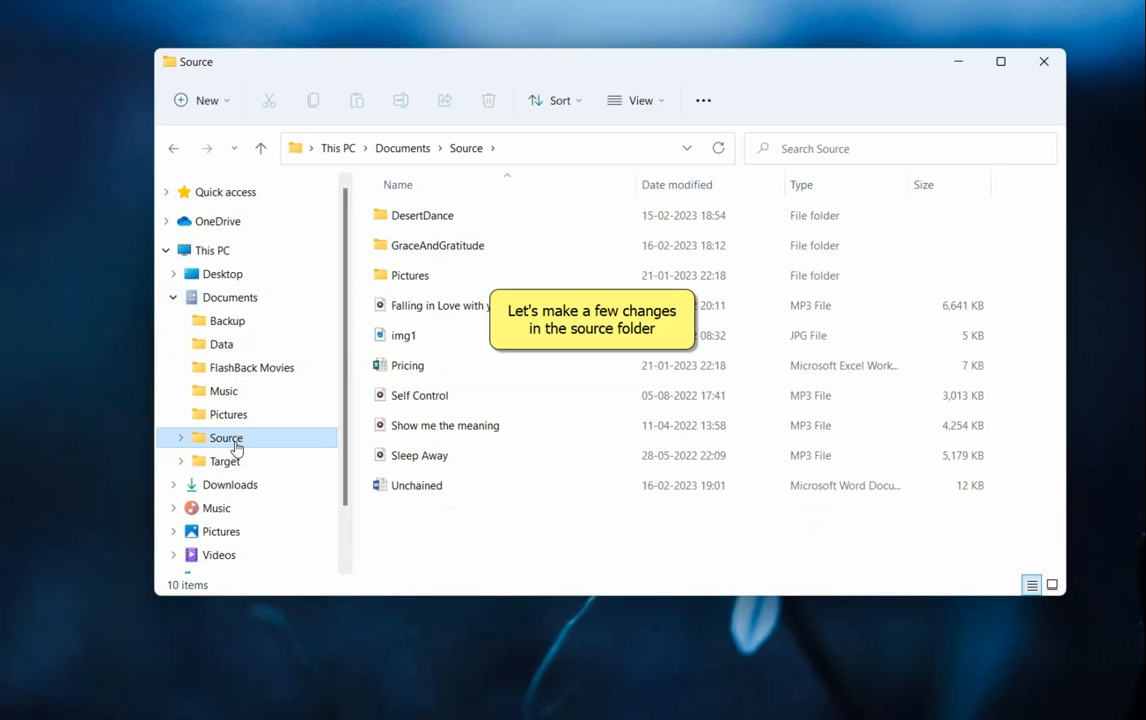
left_click(420, 485)
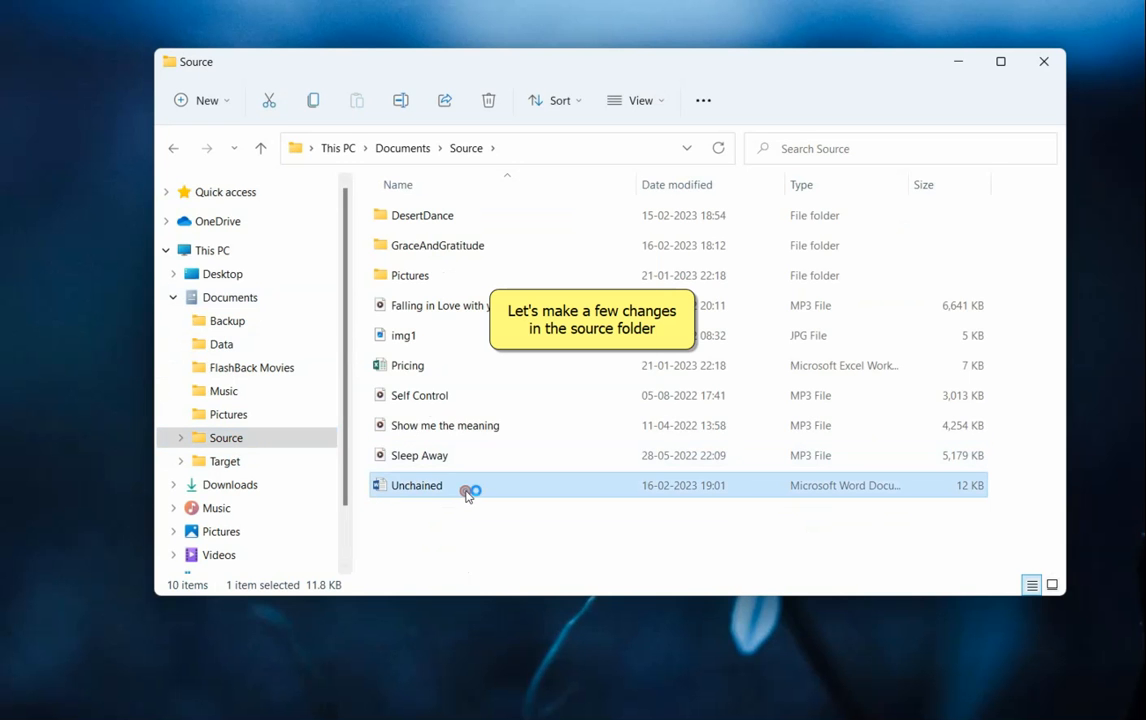
double_click(416, 485)
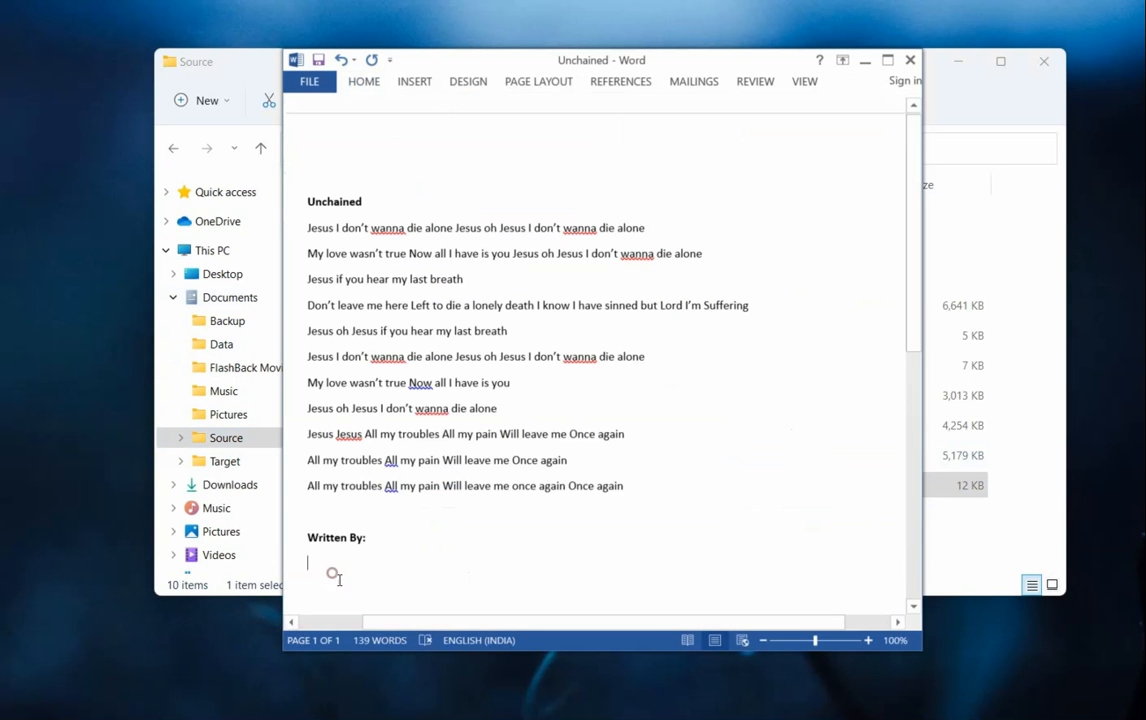
type("Charlie Haden")
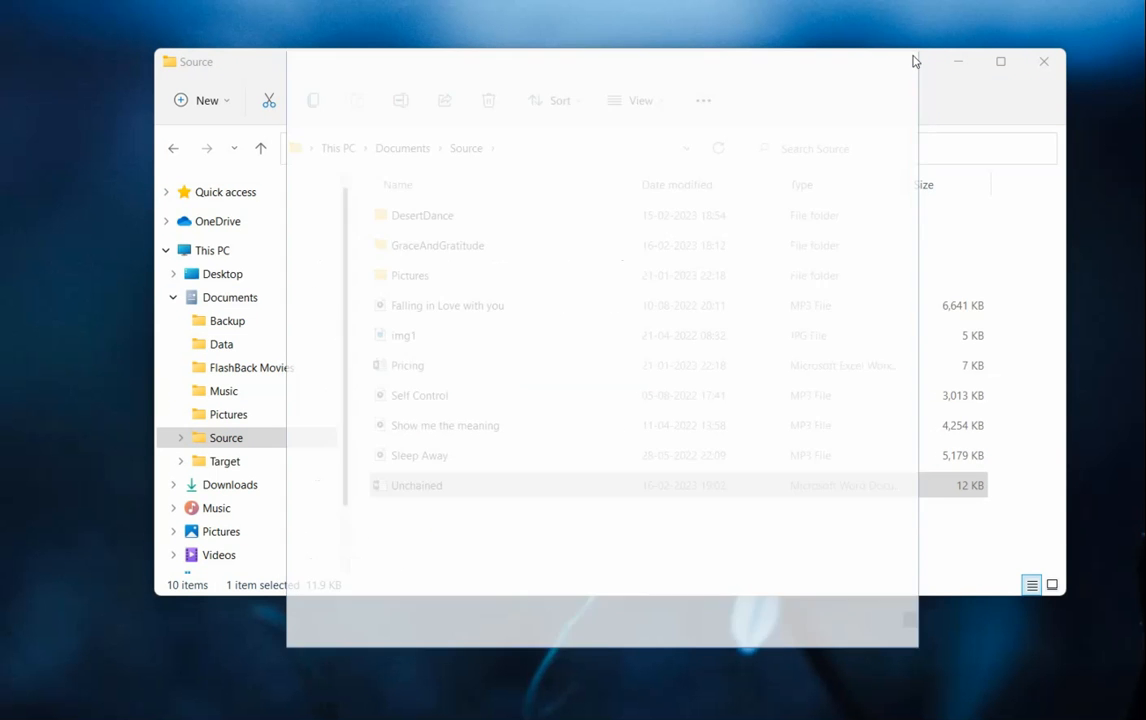
Add a new Microsoft Word Document in GraceAndGratitude, then go back to Source.
double_click(437, 245)
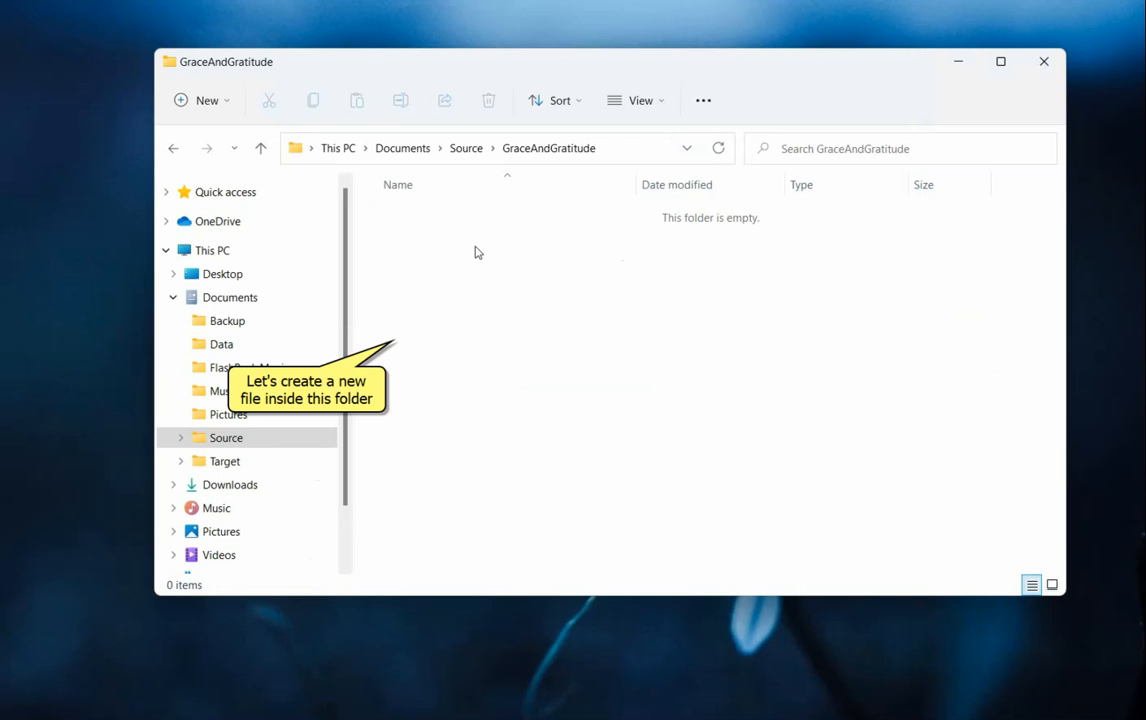
right_click(476, 251)
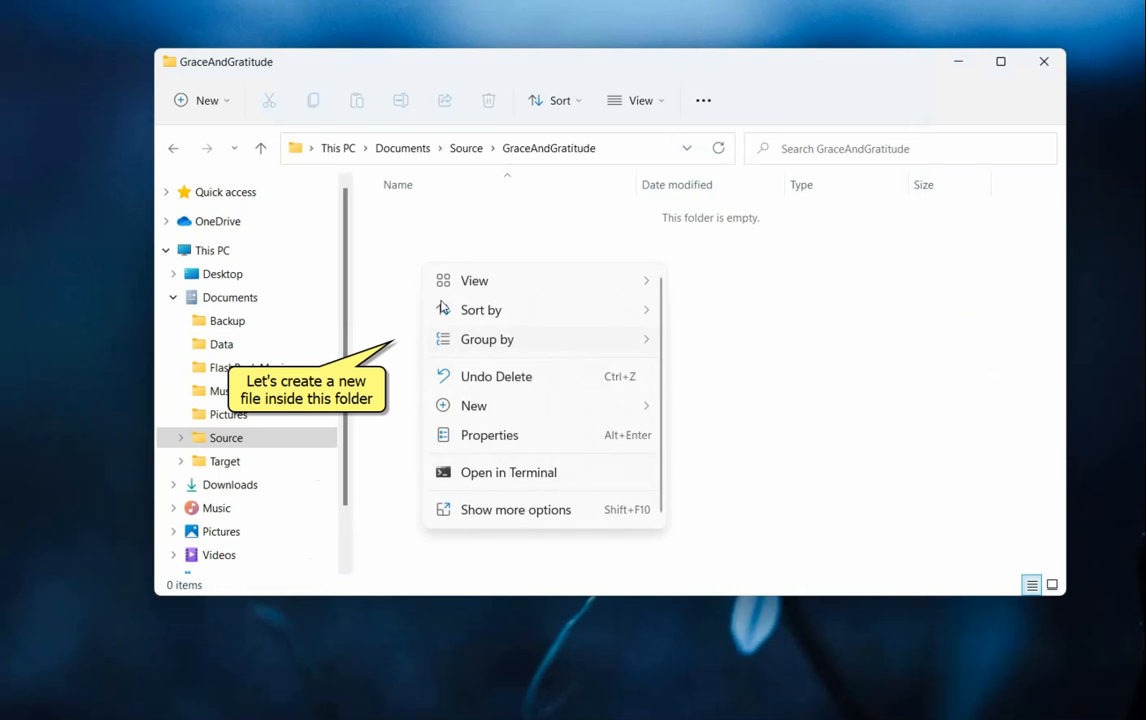
left_click(474, 405)
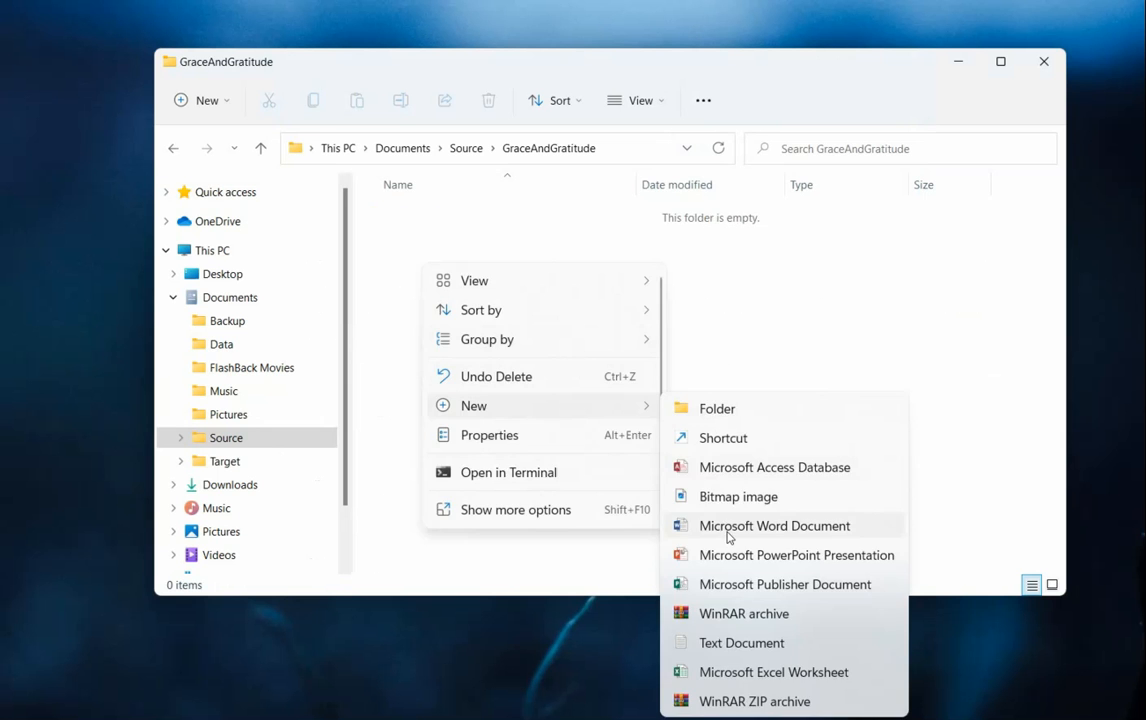
left_click(773, 525)
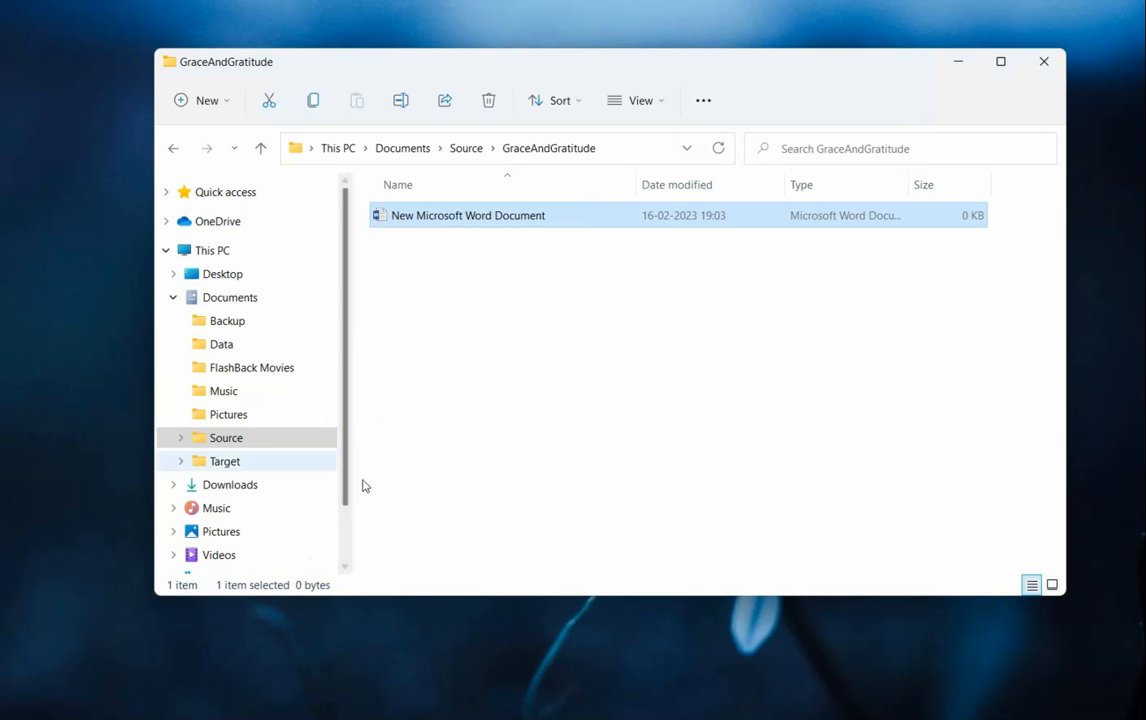
left_click(226, 437)
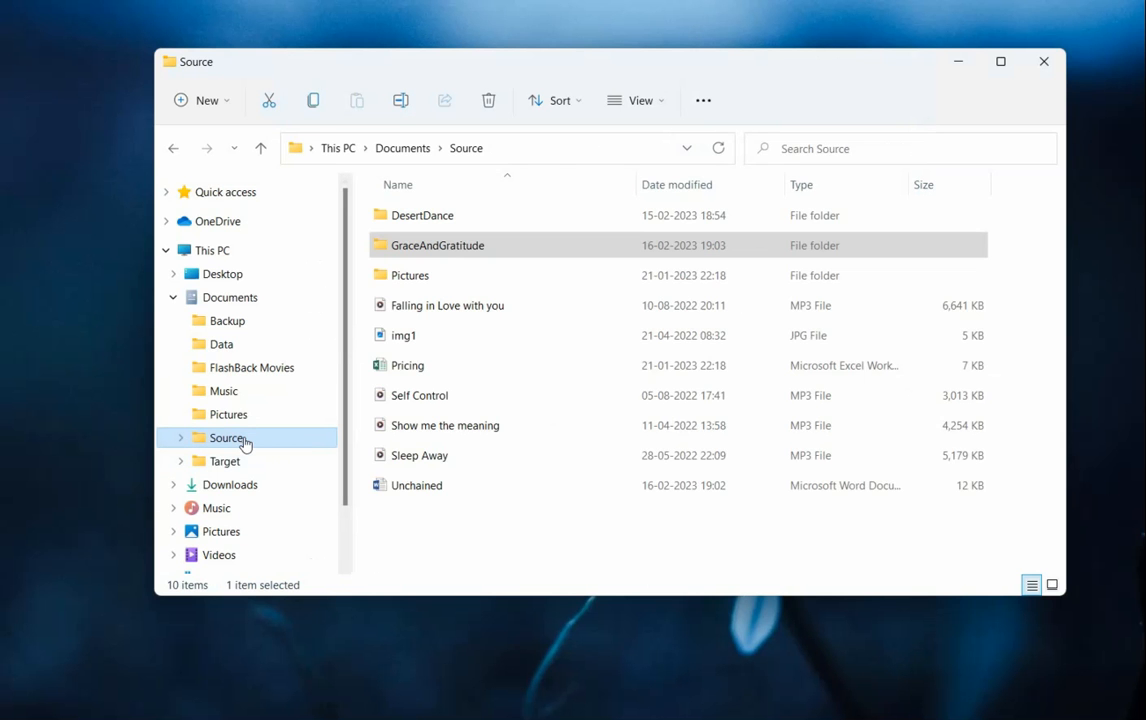
Select all ten Source items and add them to the Copywhiz copy queue.
left_click(416, 485)
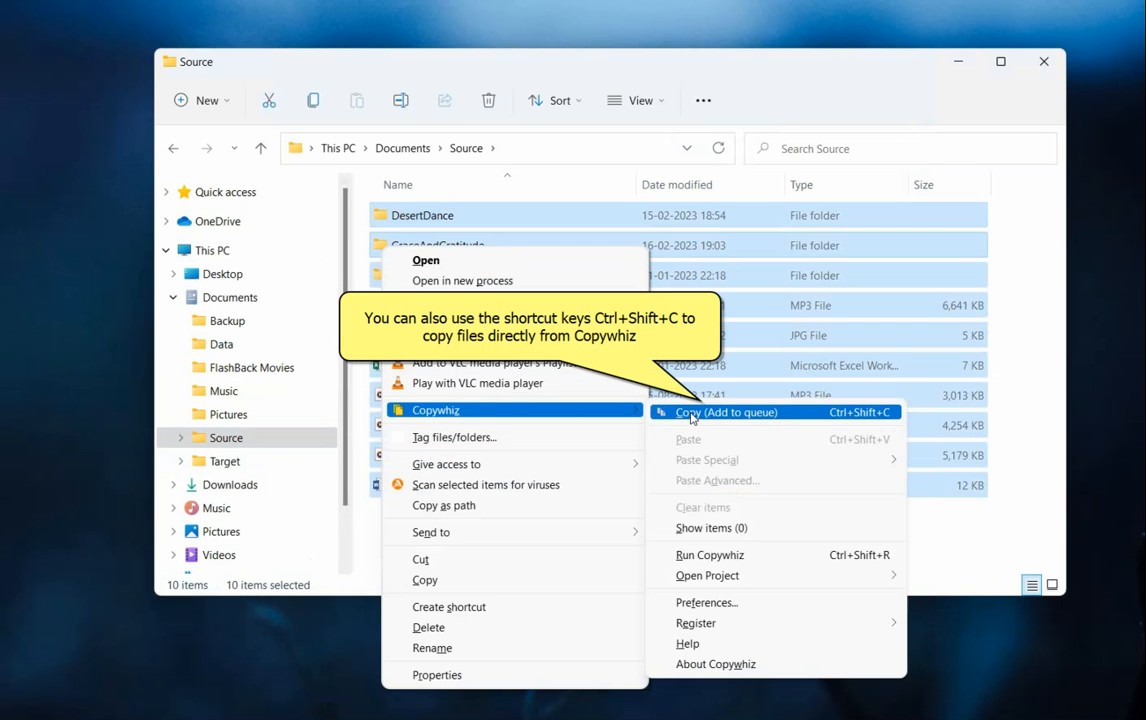
mouse_move(785, 418)
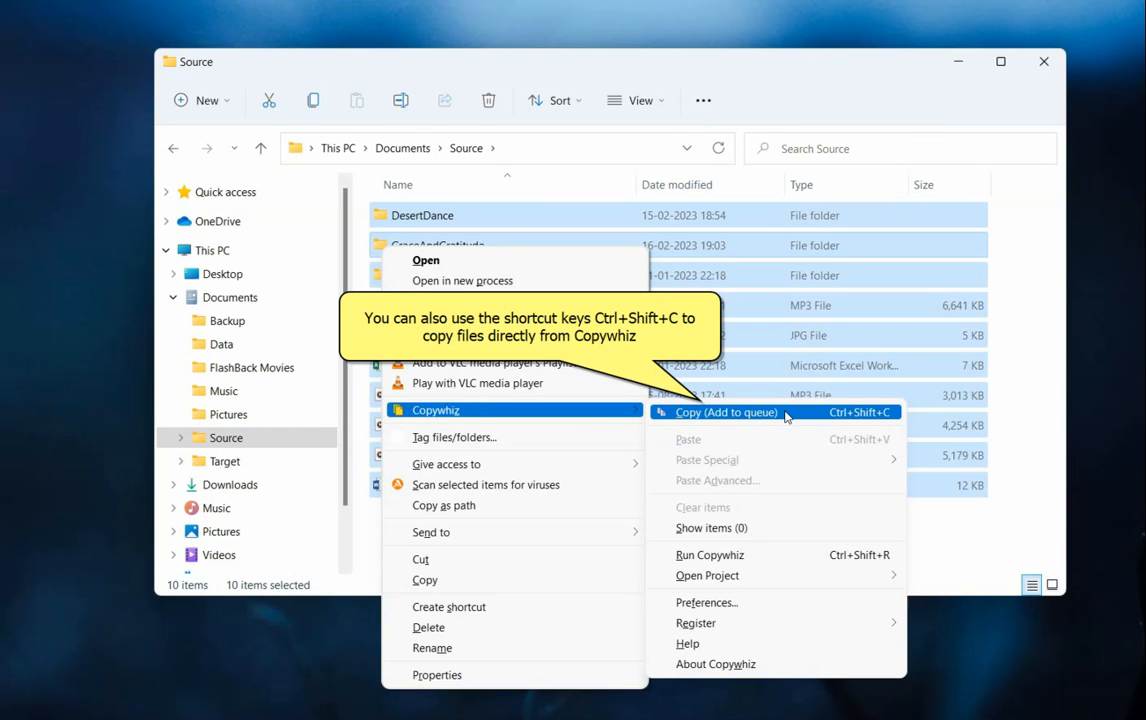
left_click(723, 412)
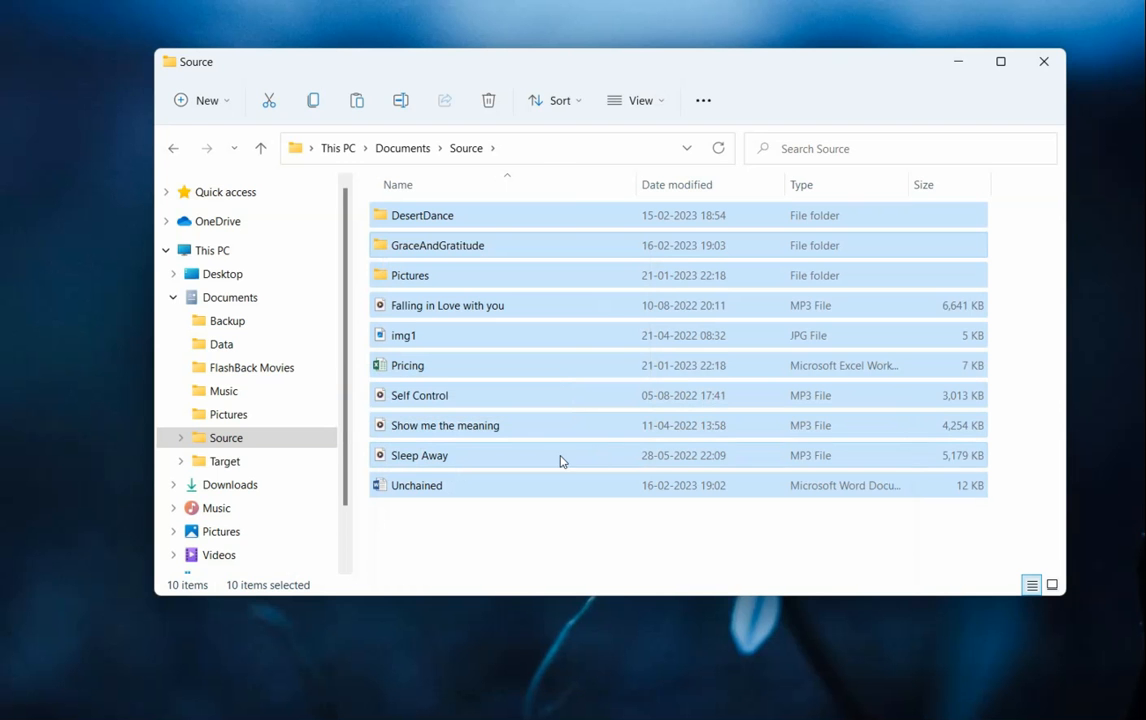
Copywhiz-paste the queue into Target, copying 2 changed files and skipping 21.
left_click(224, 461)
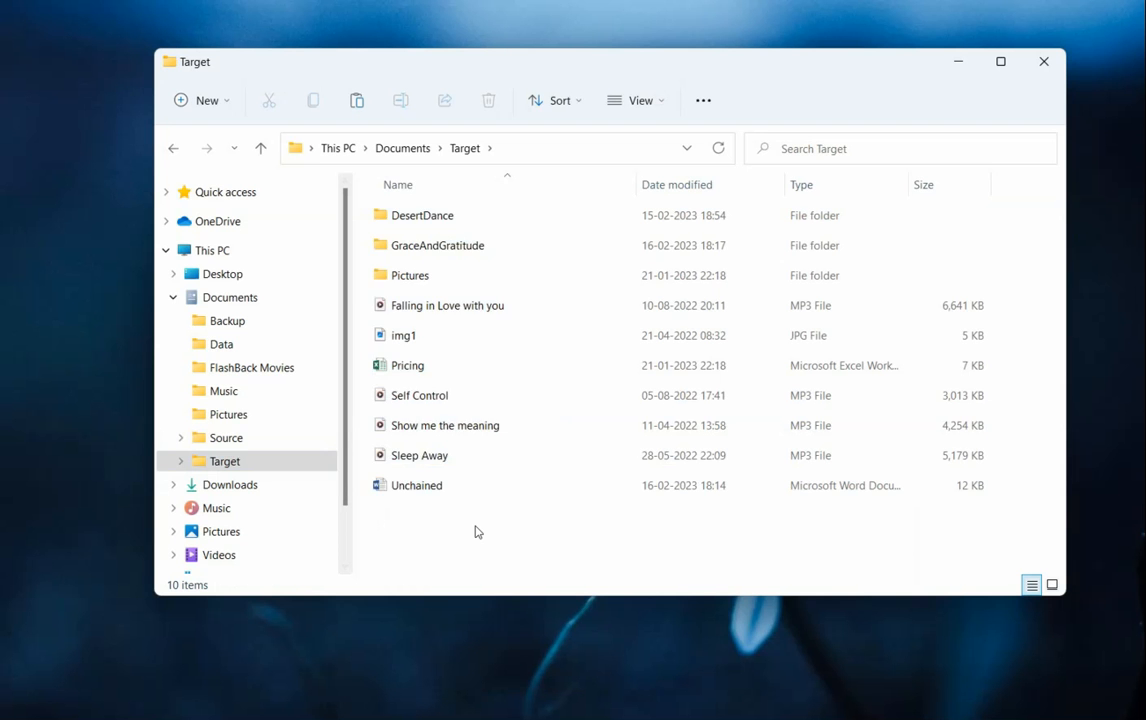
right_click(477, 531)
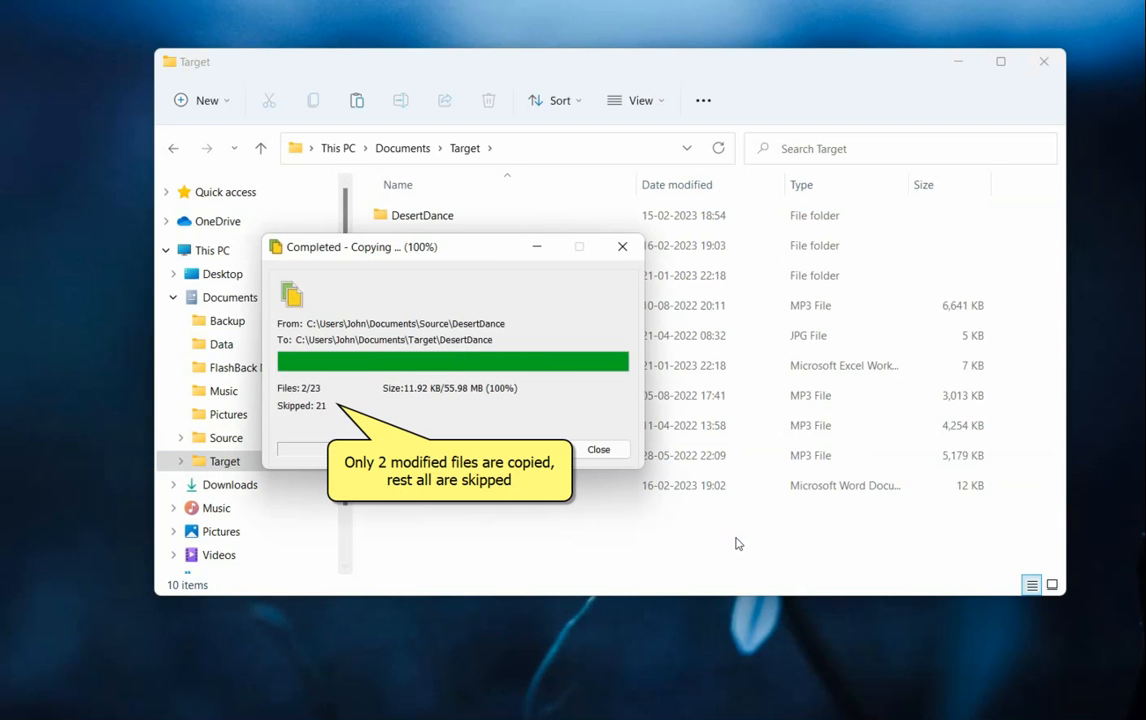
left_click(598, 449)
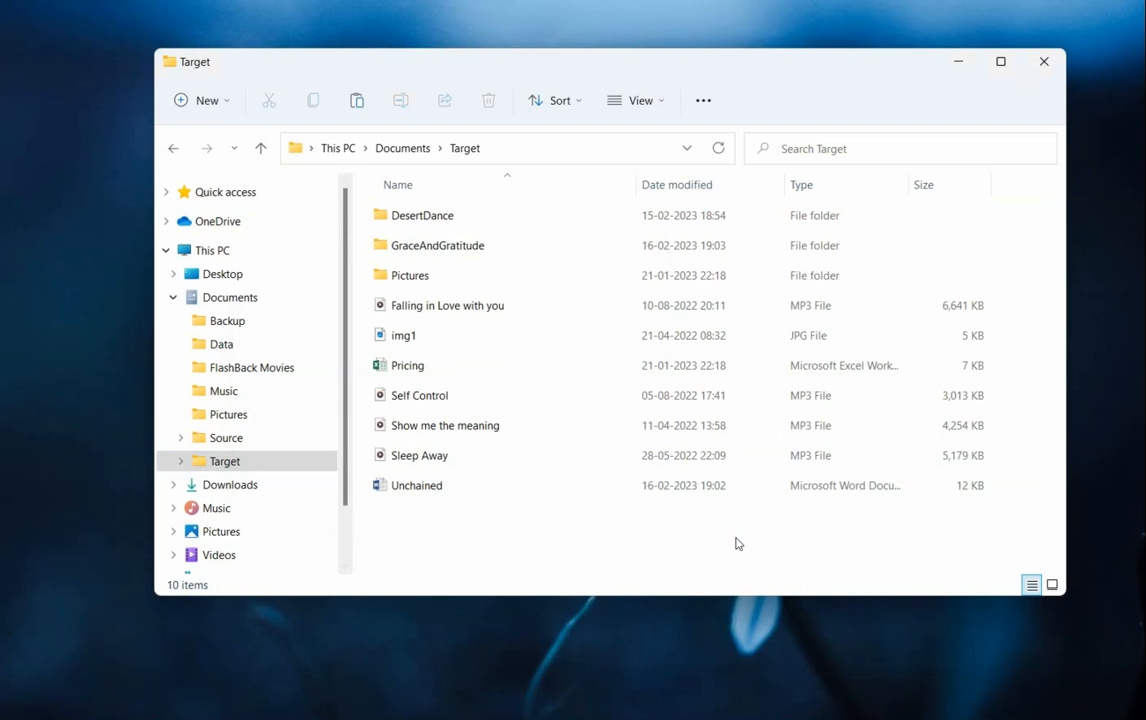
left_click(416, 485)
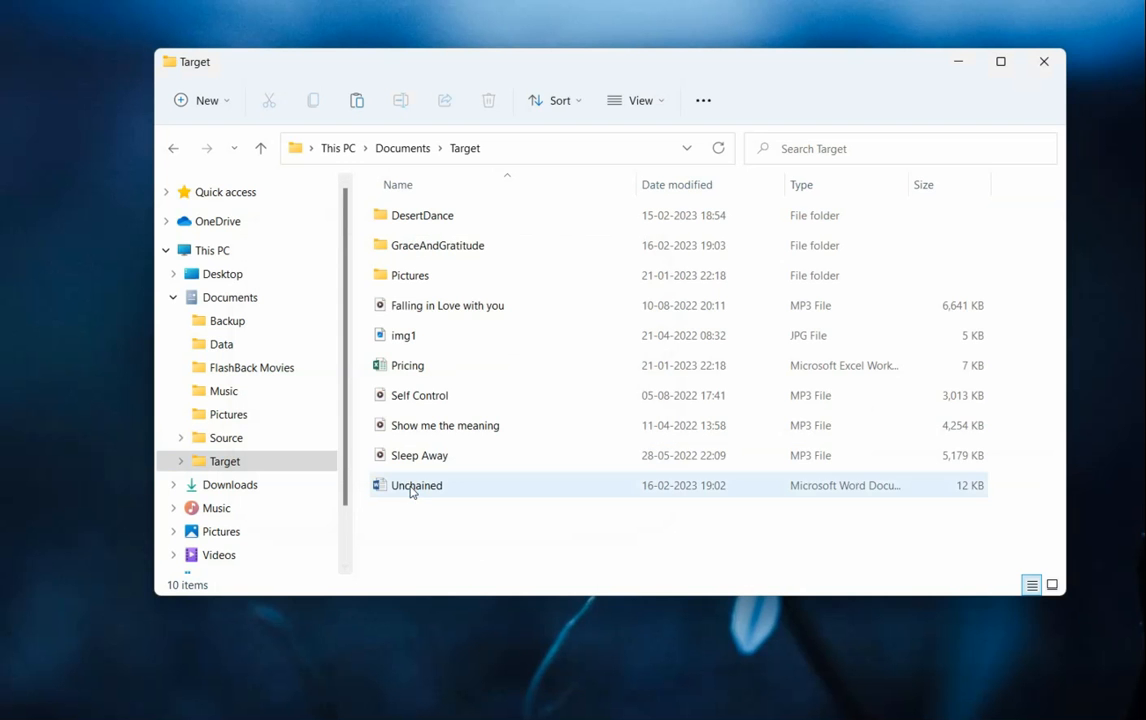
double_click(416, 485)
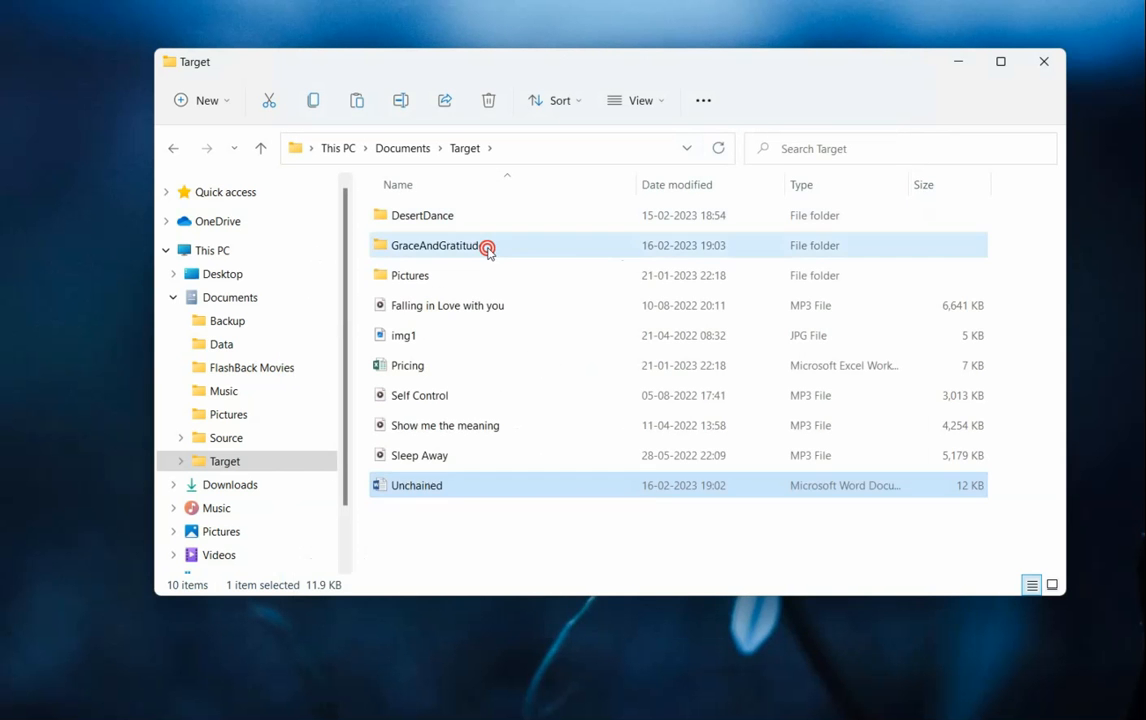
double_click(435, 245)
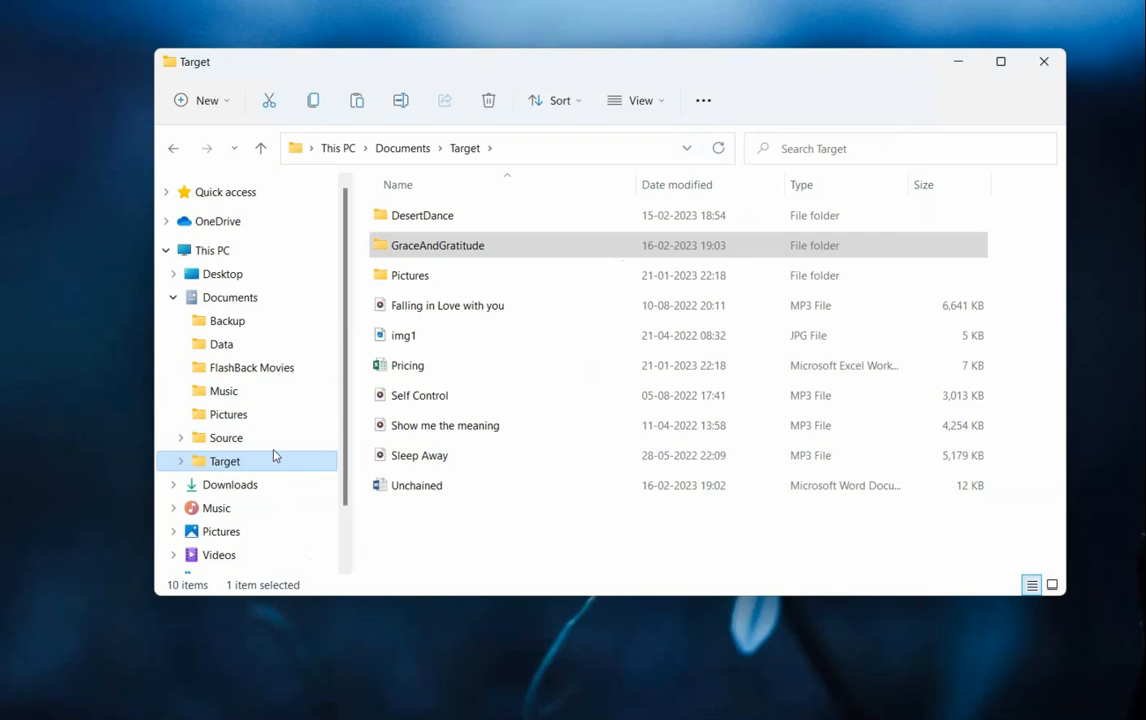
left_click(478, 533)
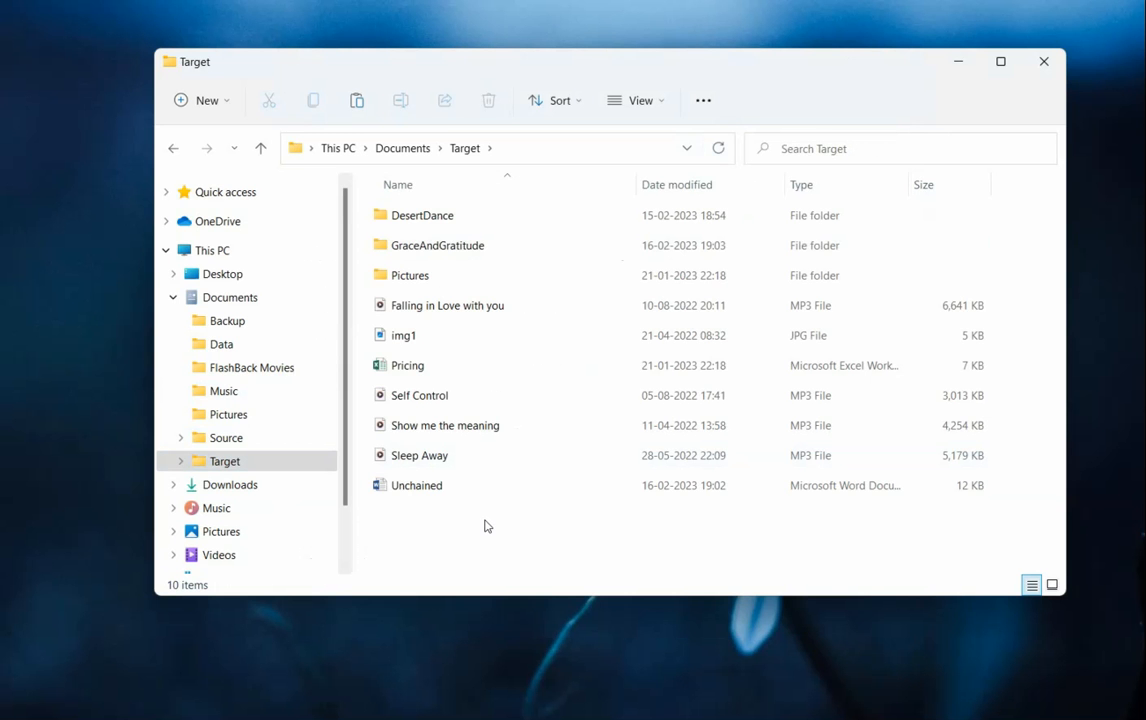
Bring up the Copywhiz paste menu on empty space in the Target folder.
right_click(487, 526)
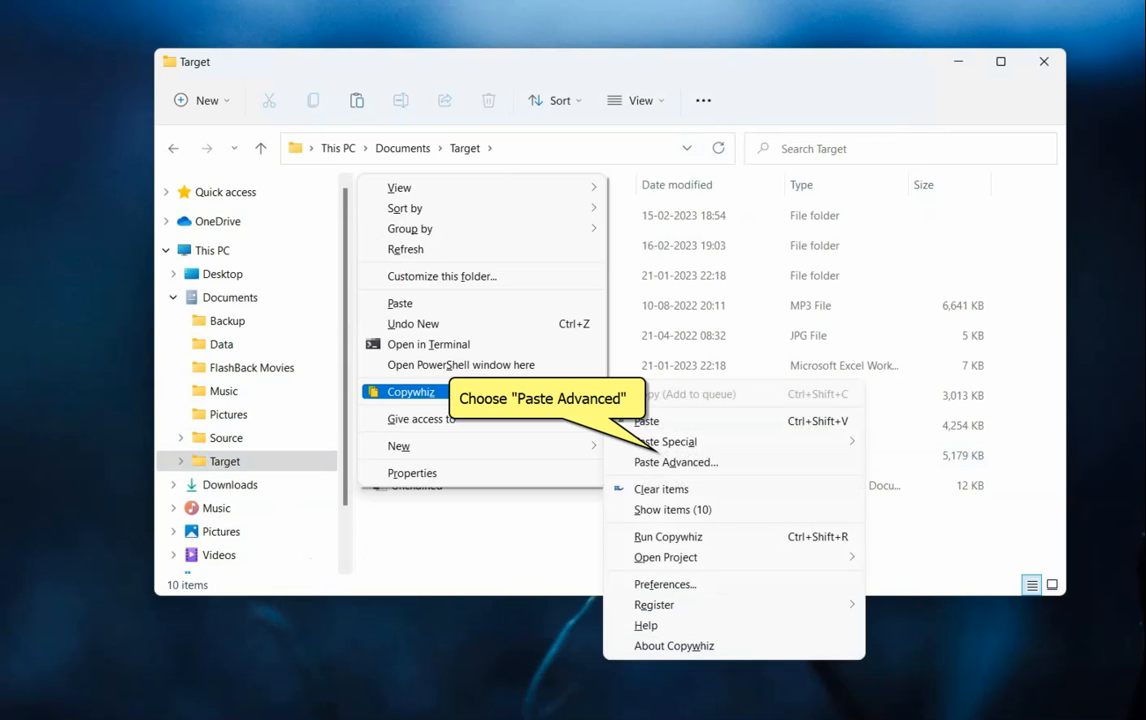
mouse_move(675, 462)
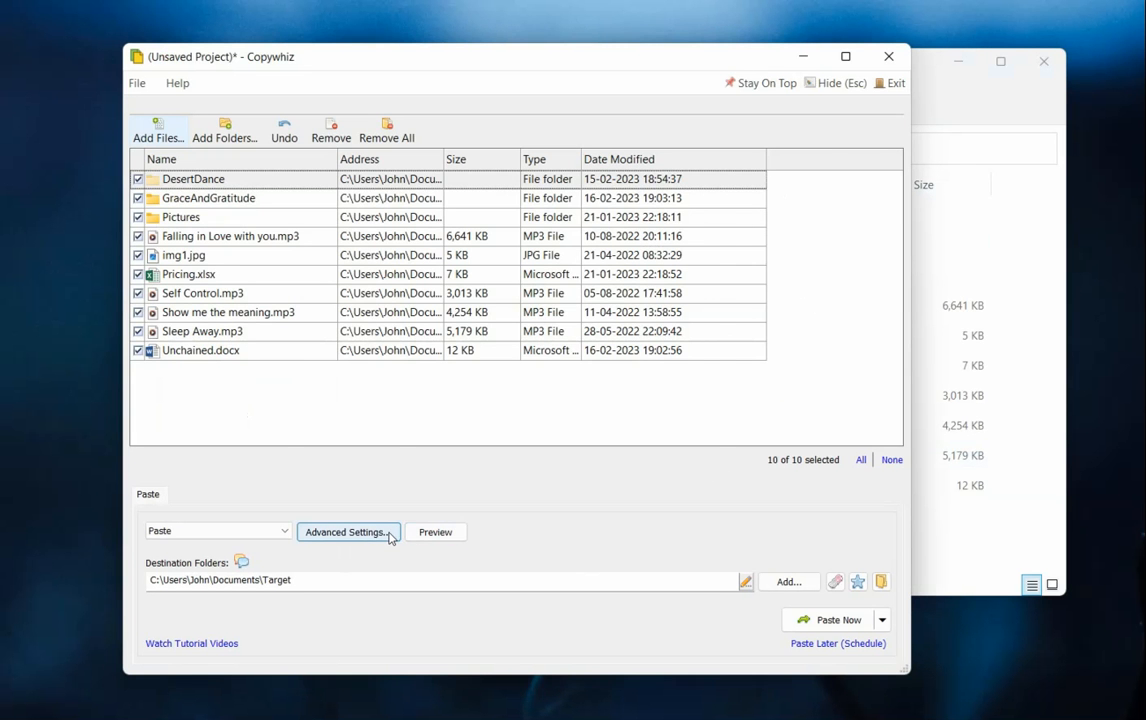
Enable 'Automatically identify & paste only new or modified file' in Advanced Settings.
left_click(347, 531)
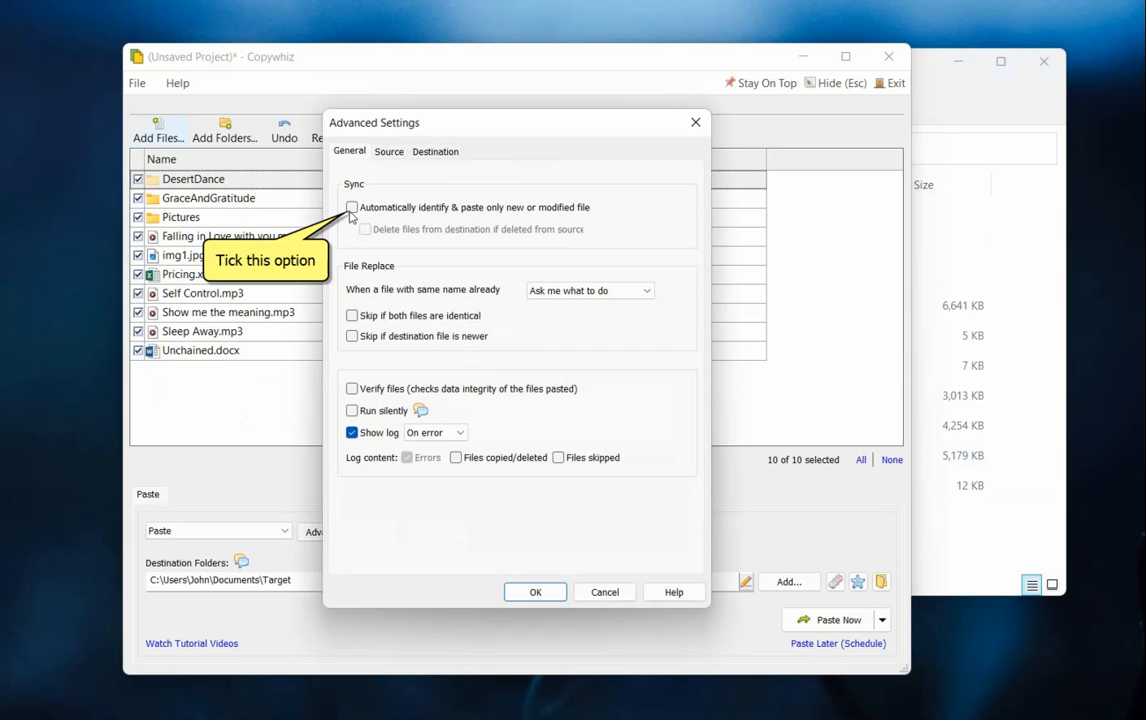
left_click(351, 207)
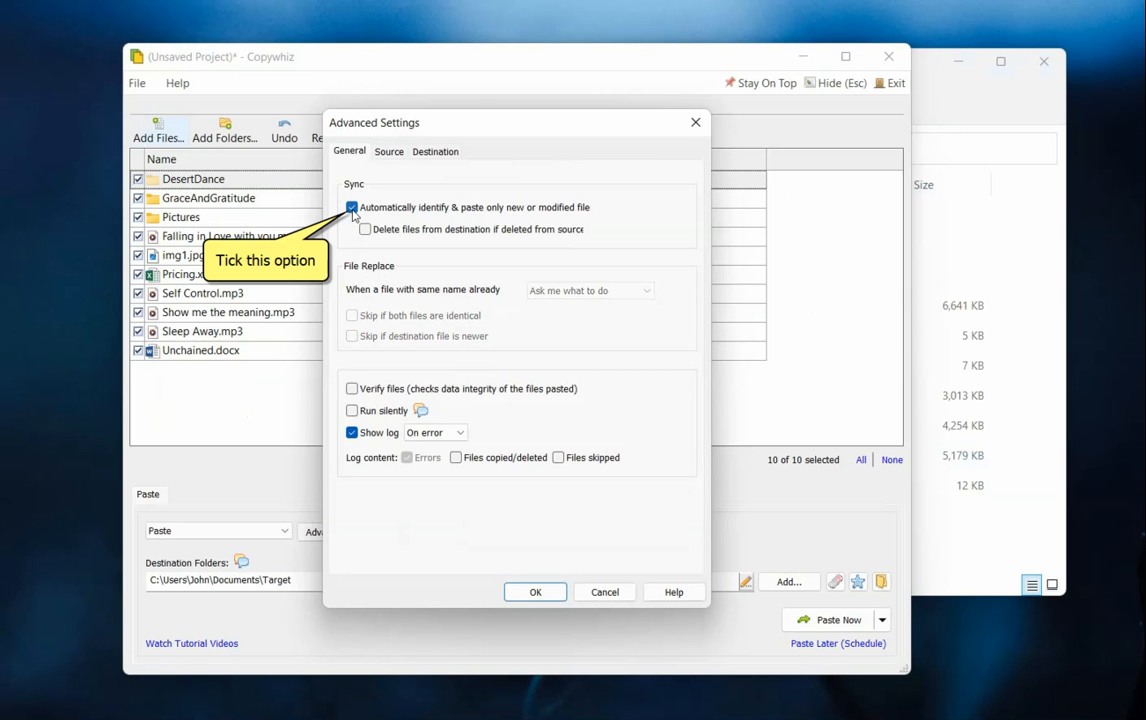
left_click(535, 592)
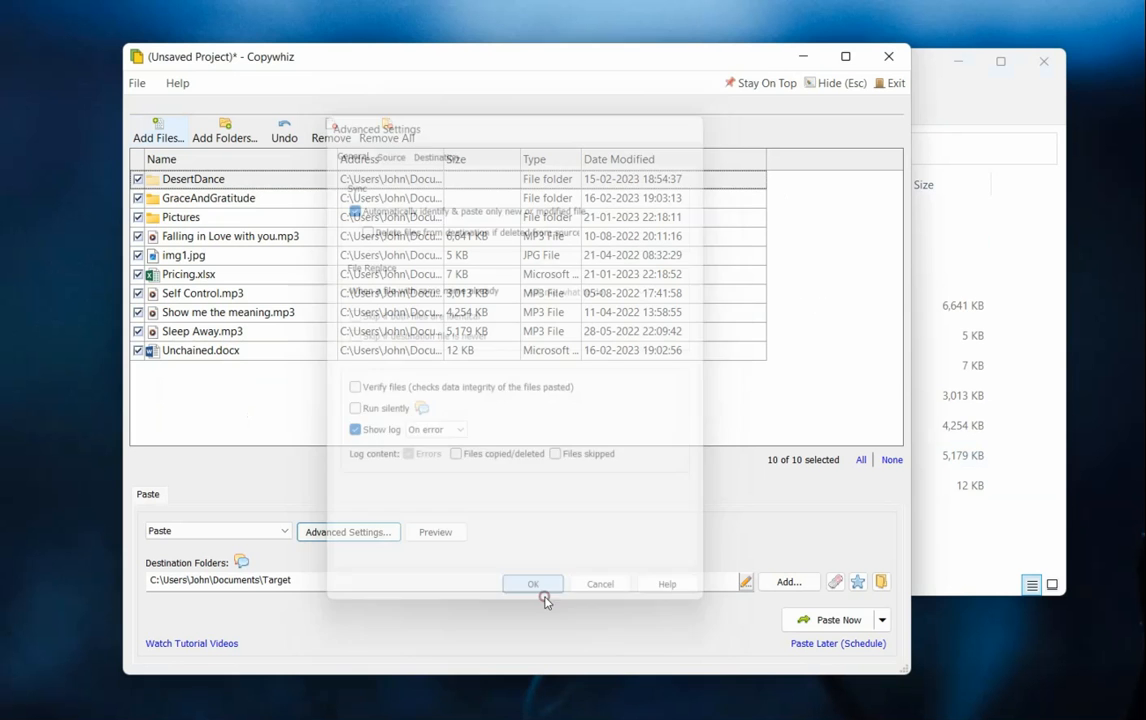
left_click(533, 583)
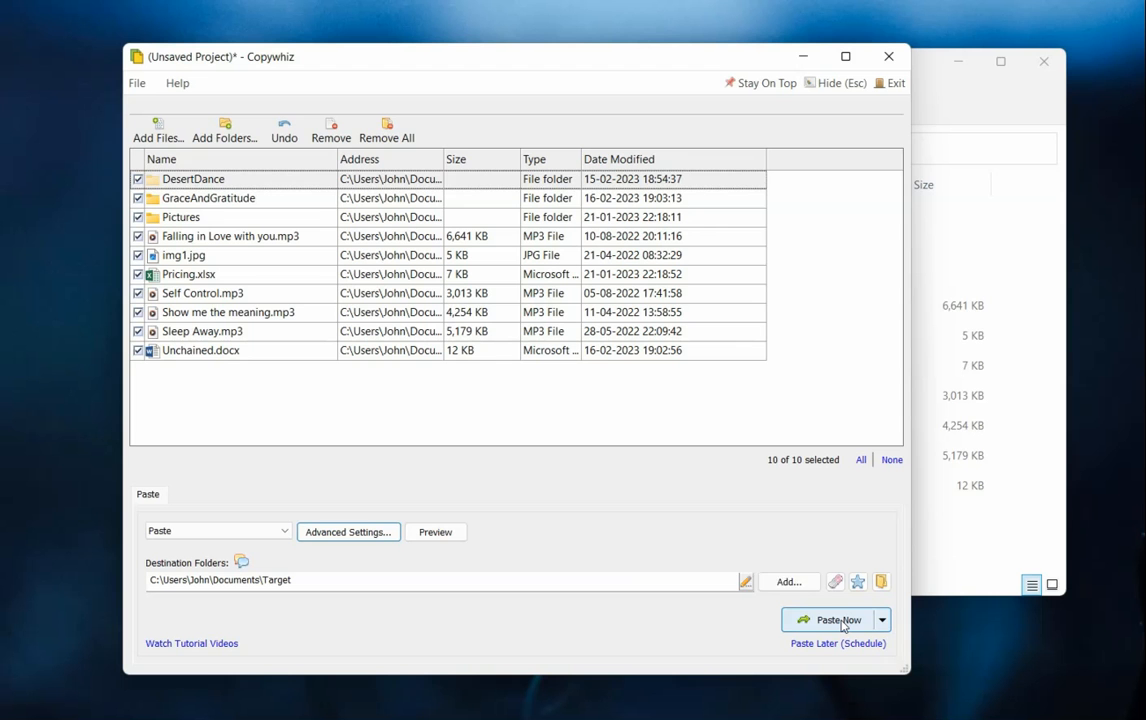
mouse_move(838, 643)
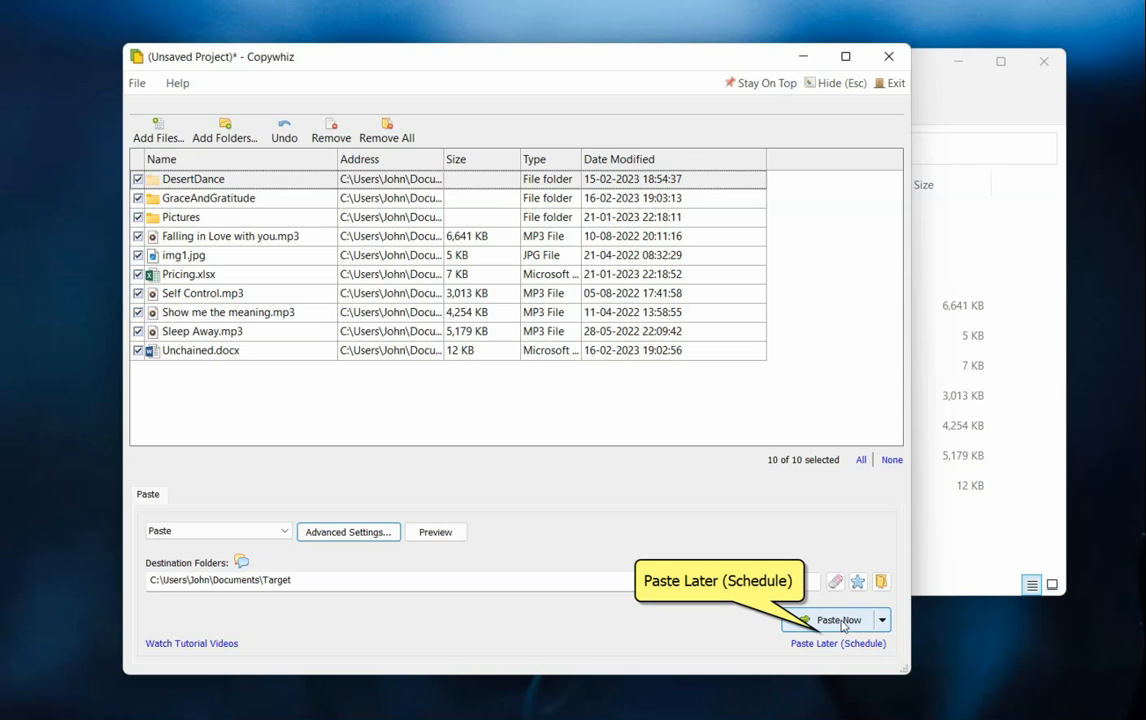